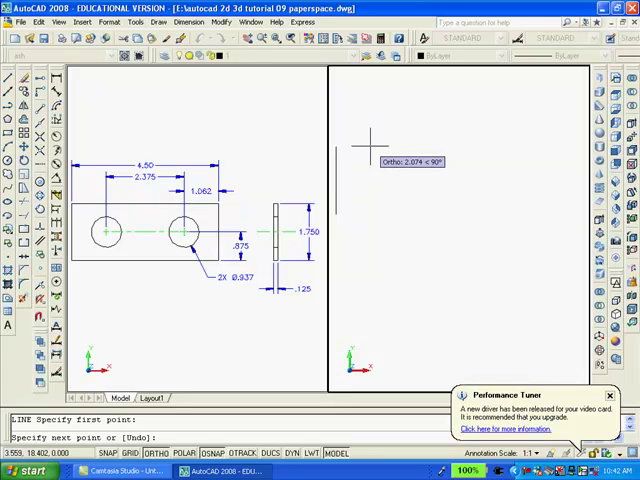
Step: Enter side lengths 1.75 and 4.5 with Ortho on and close the rectangle with C
type("1.75")
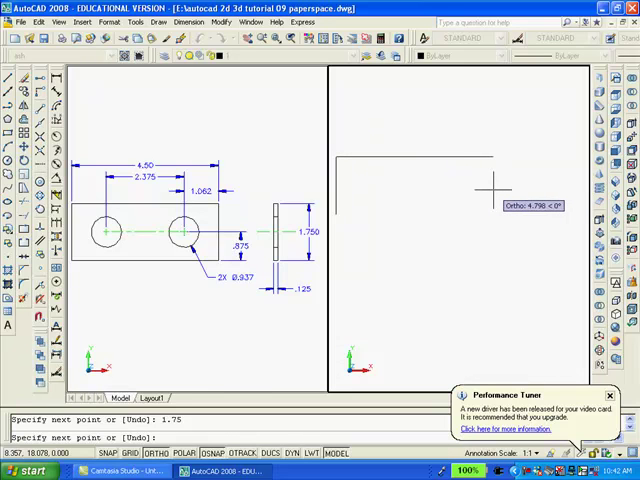
type("4.")
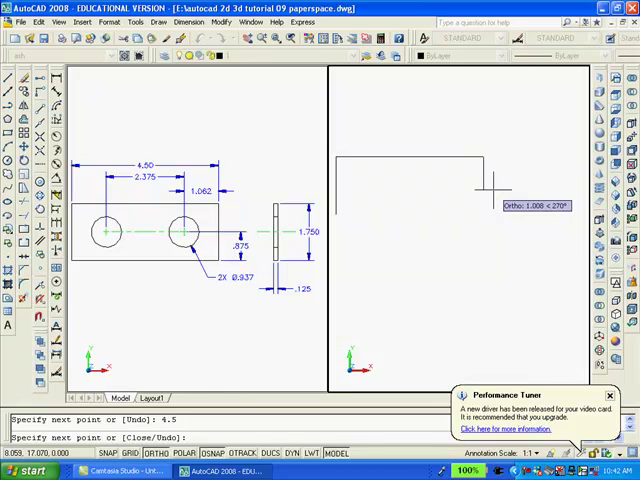
mouse_move(515, 217)
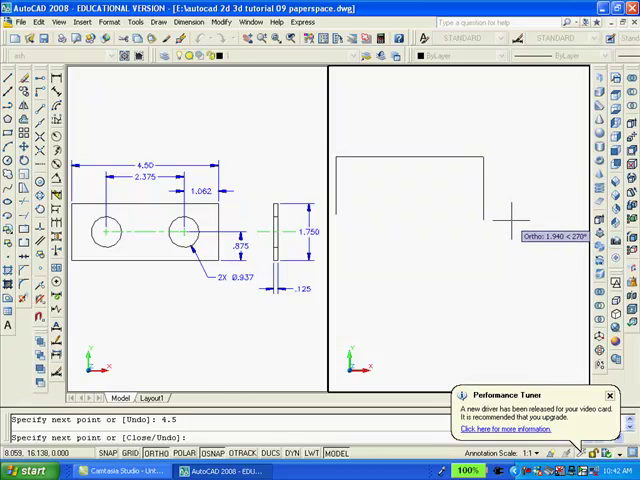
type("1.75")
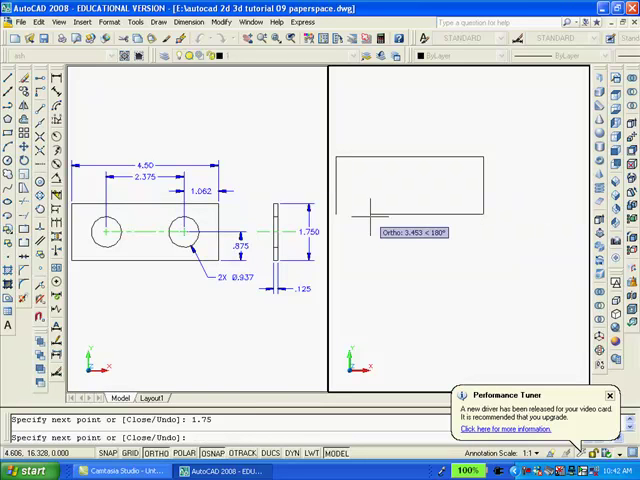
type("c")
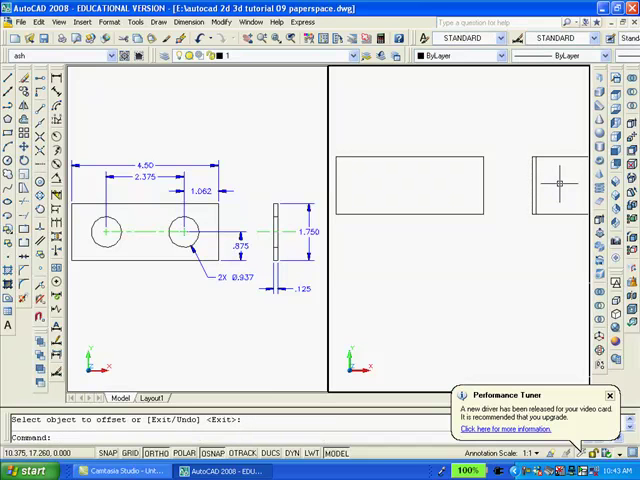
Step: Select the offset copy to stretch it into a thin edge view
left_click(545, 178)
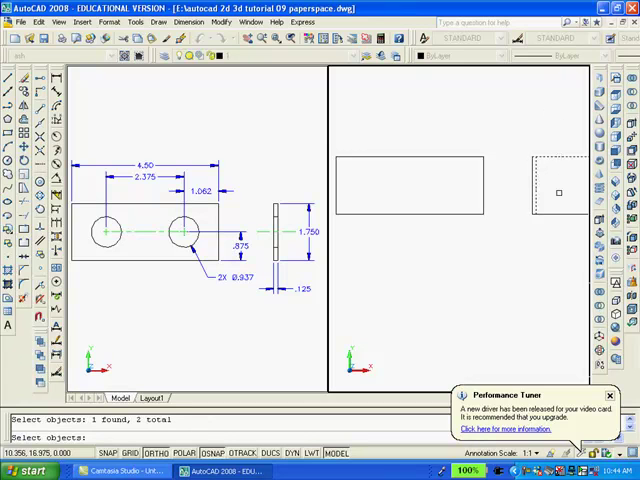
mouse_move(540, 187)
type("l")
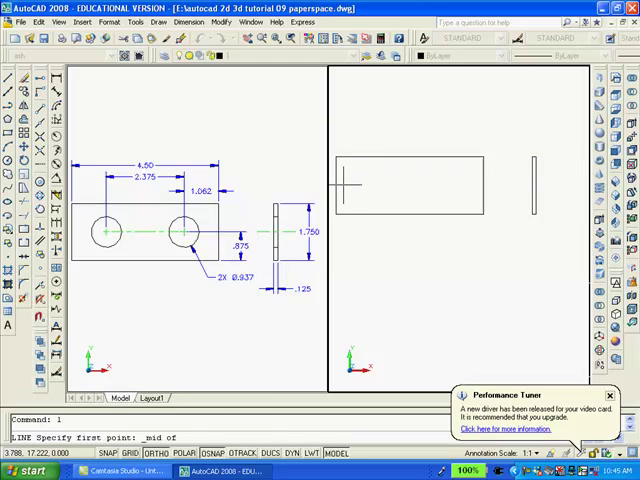
Step: Draw the centre line from the left edge midpoint and offset an end edge inward for a hole centre
left_click(480, 205)
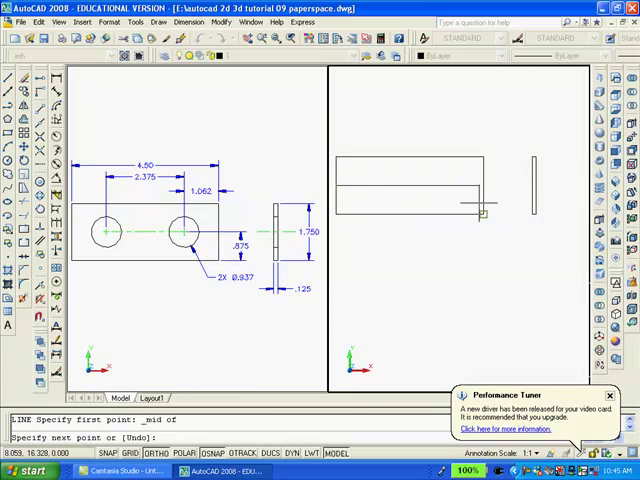
mouse_move(510, 190)
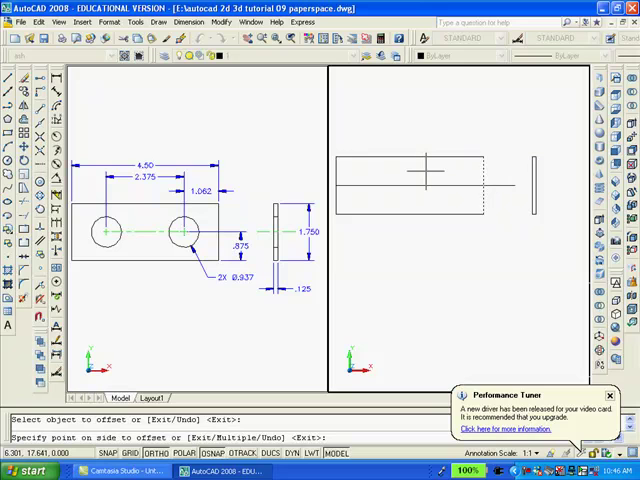
left_click(428, 170)
type("c")
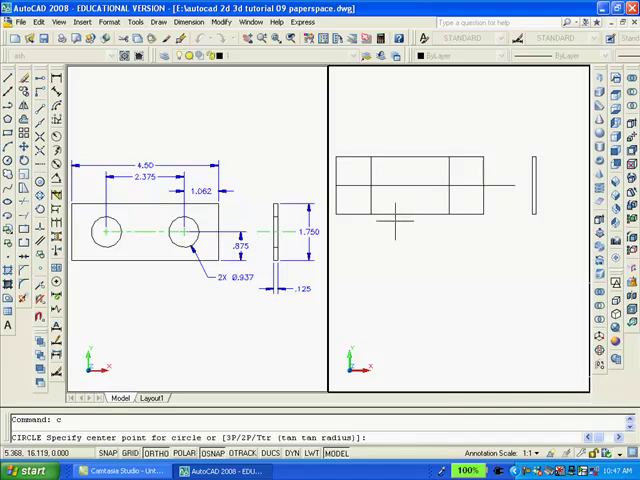
Step: Place a hole circle at the construction intersection with diameter .937
left_click(372, 186)
type("d")
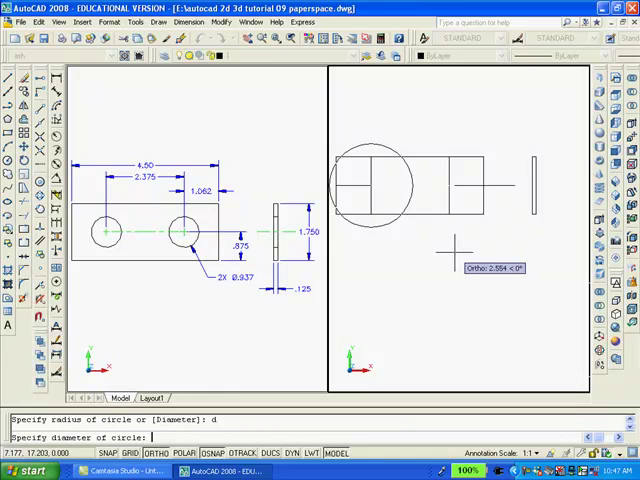
type("0")
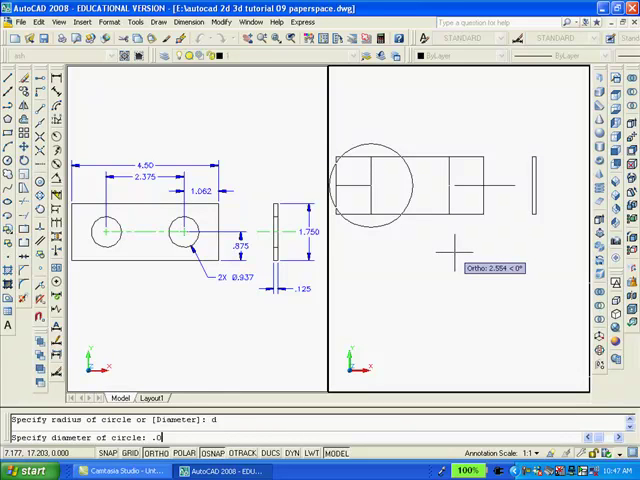
type(".93")
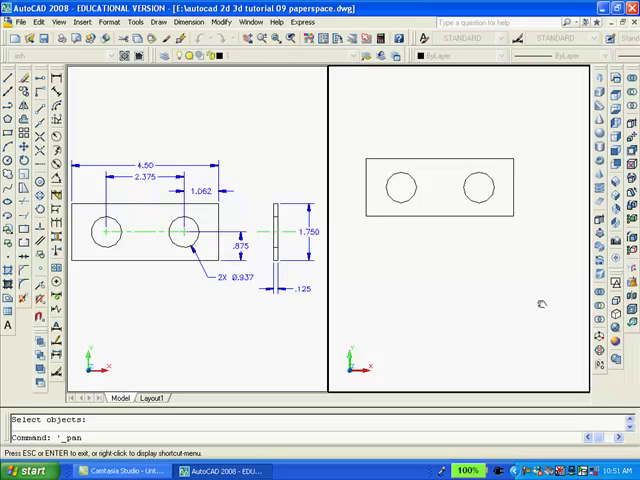
mouse_move(540, 309)
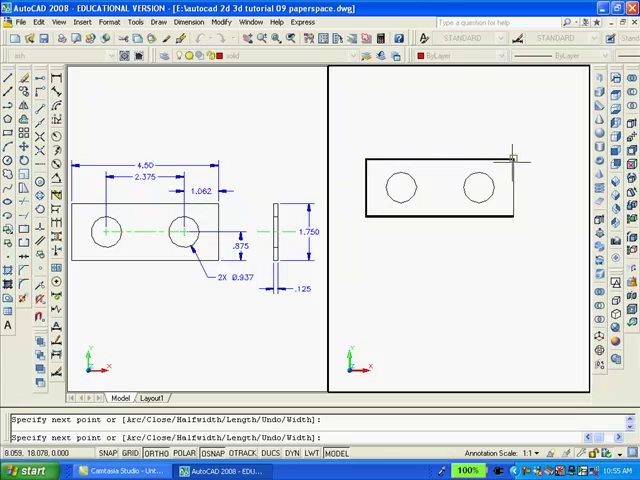
mouse_move(510, 187)
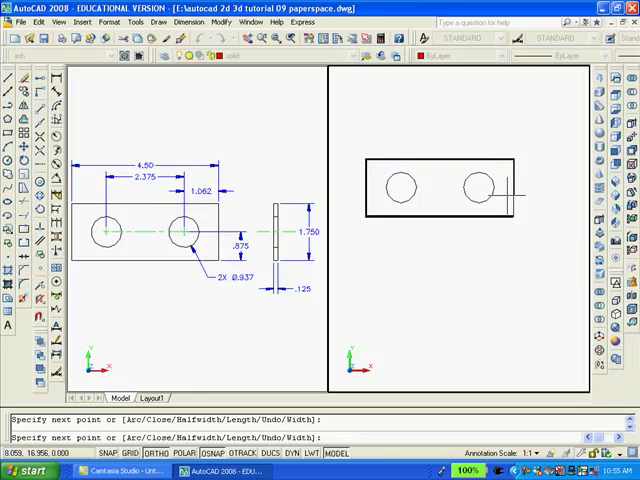
Step: Close the polyline traced over the rectangle corners with C
type("c")
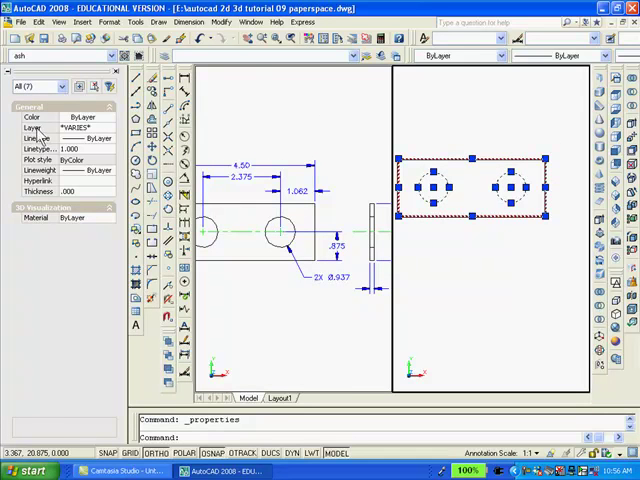
Step: Set the Layer property of the outline and holes to solid
left_click(108, 127)
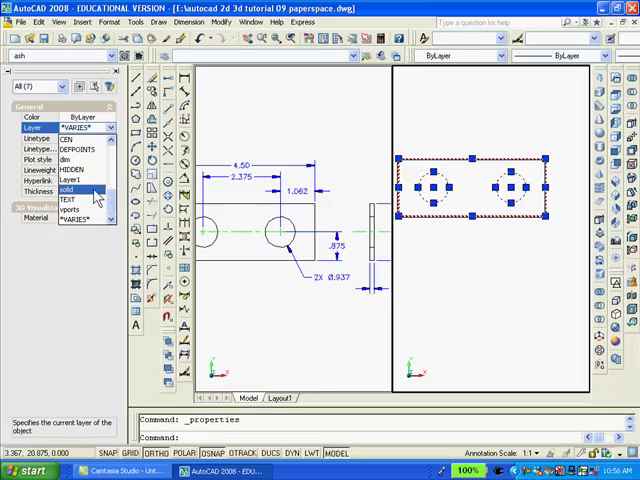
left_click(67, 190)
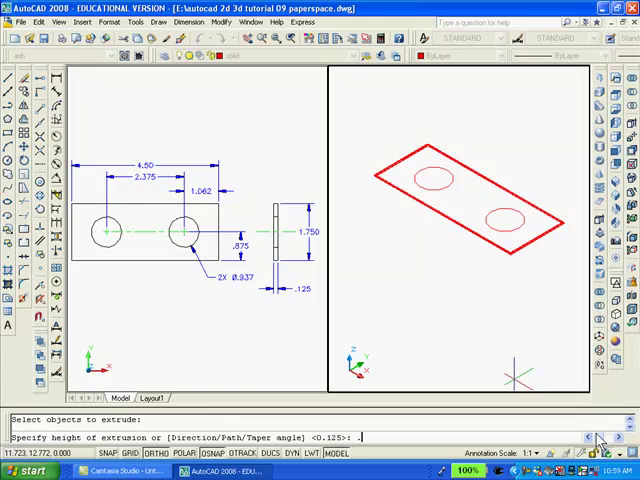
Step: Enter the extrusion height .125 for the outline and circles
type(".125")
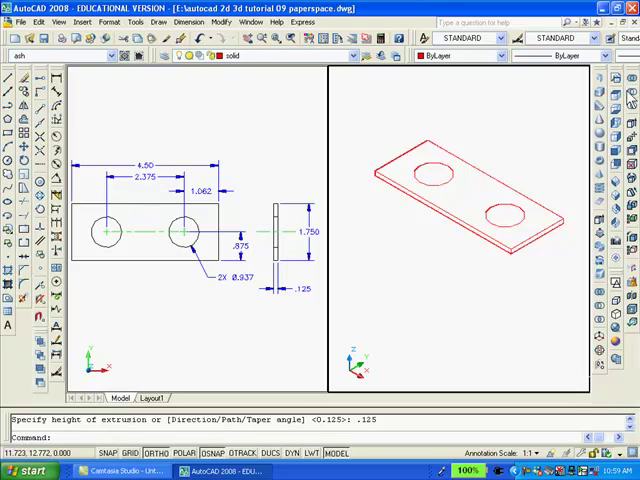
Step: Subtract the hole cylinders from the plate, keeping the plate as the base solid
left_click(490, 200)
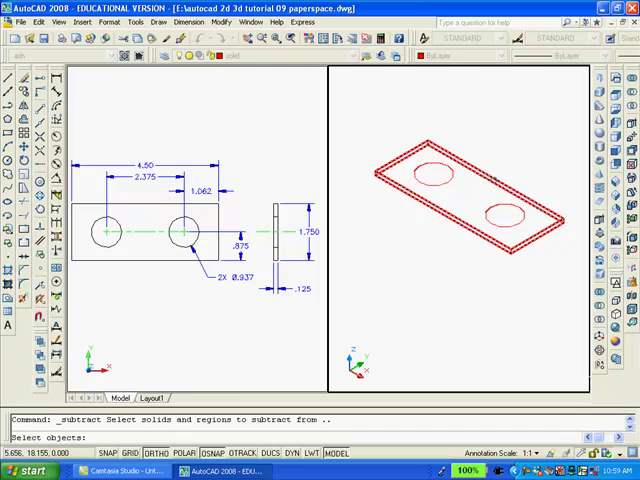
left_click(500, 172)
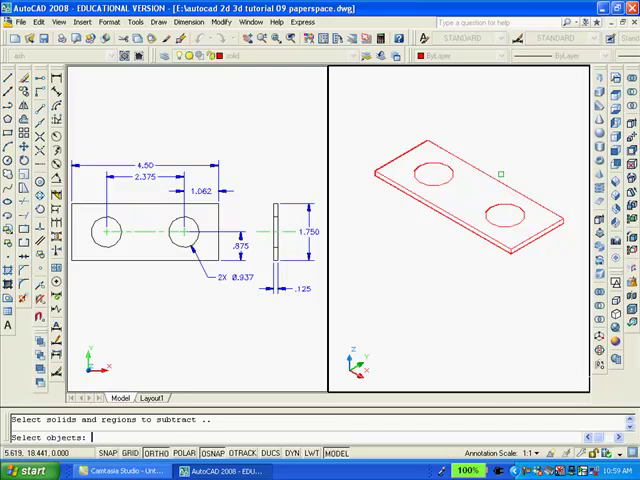
left_click(500, 217)
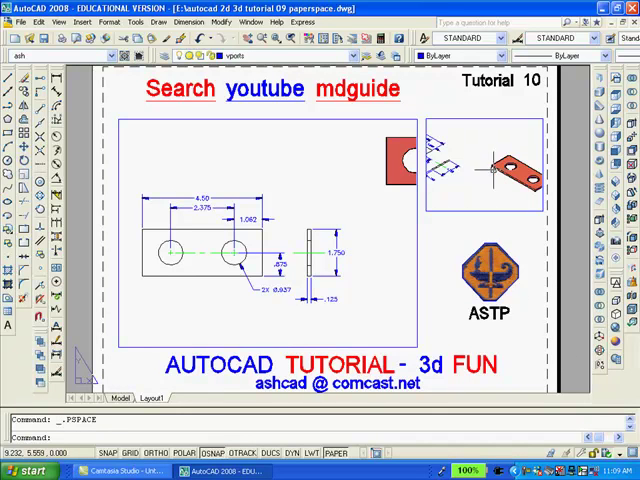
mouse_move(483, 190)
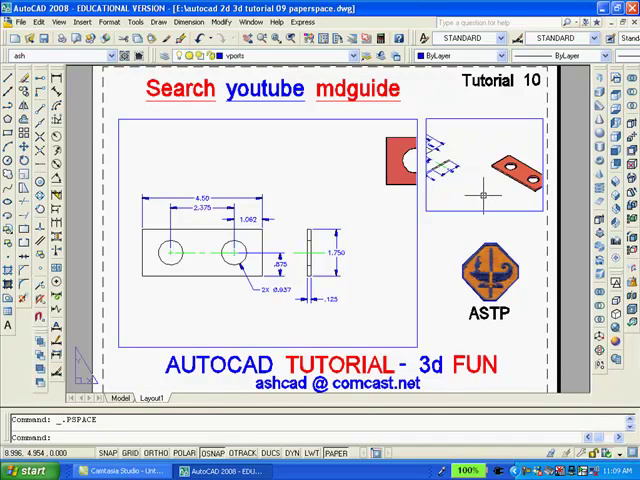
Step: Activate the isometric viewport on Layout1 to set its visual style to Conceptual
double_click(485, 190)
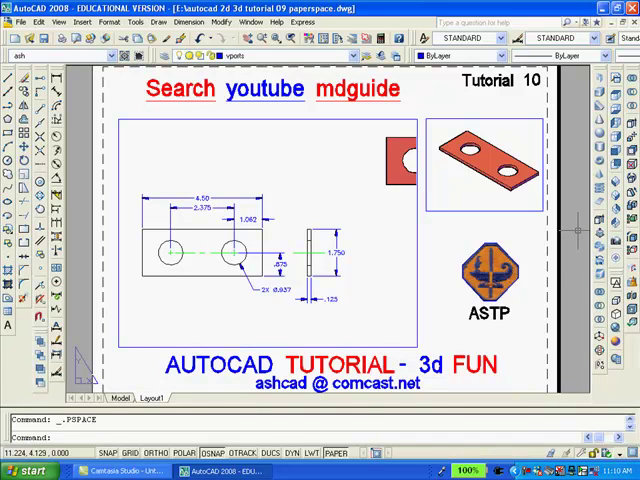
mouse_move(578, 232)
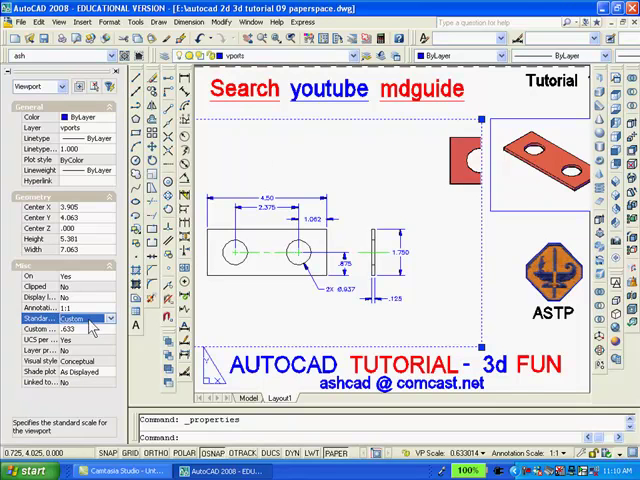
Step: Select the Standard scale field in the drawing viewport's Properties palette
left_click(110, 318)
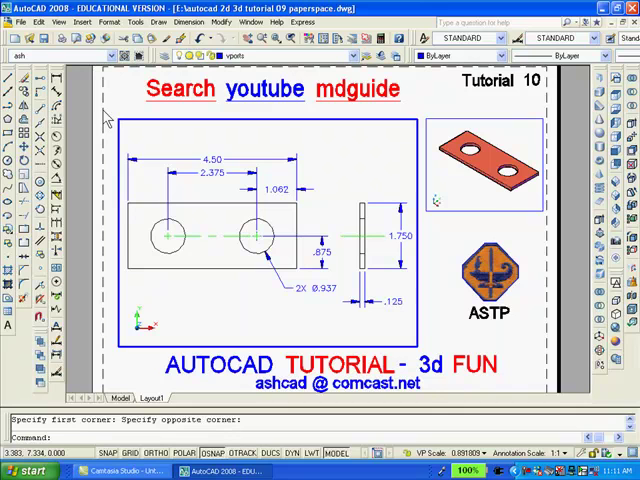
mouse_move(110, 118)
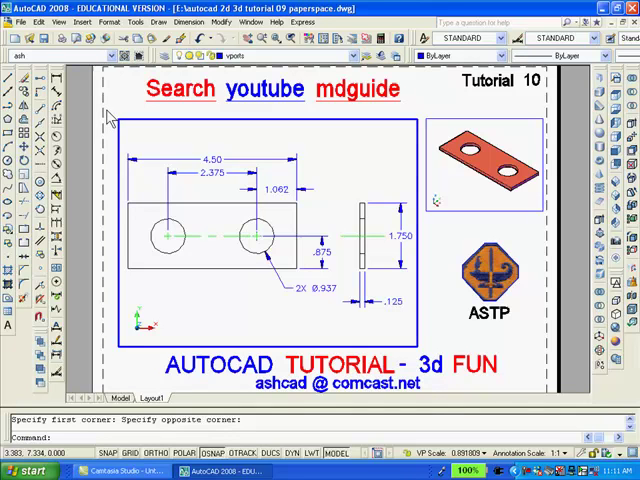
mouse_move(100, 125)
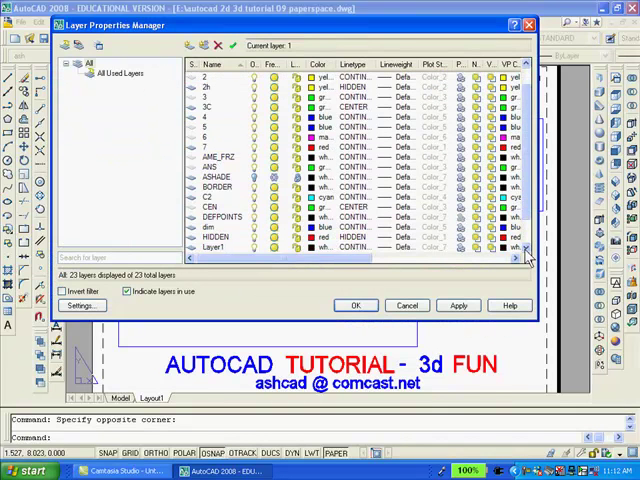
Step: Switch off the vports layer in the Layer Properties Manager to hide the viewport frames
scroll("down", 3)
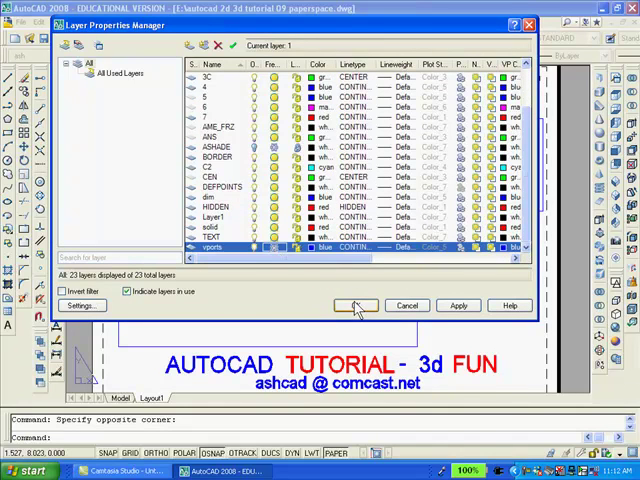
left_click(356, 305)
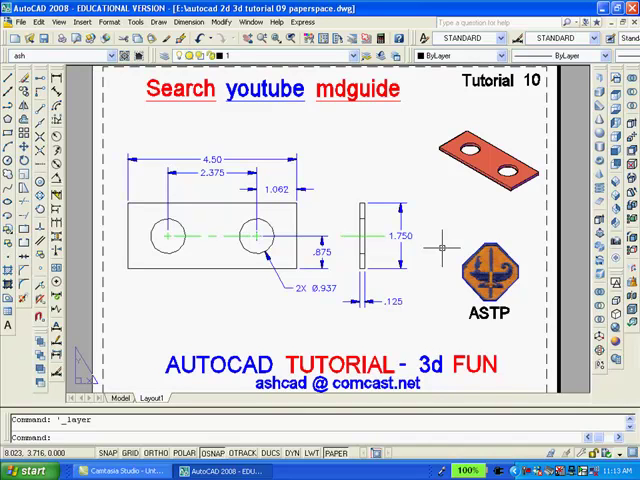
mouse_move(438, 243)
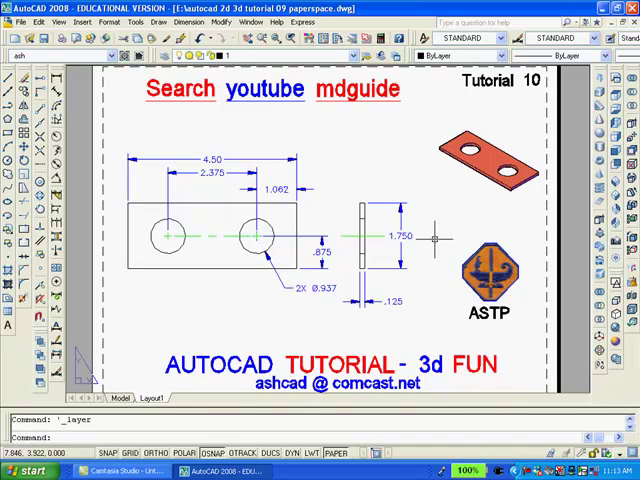